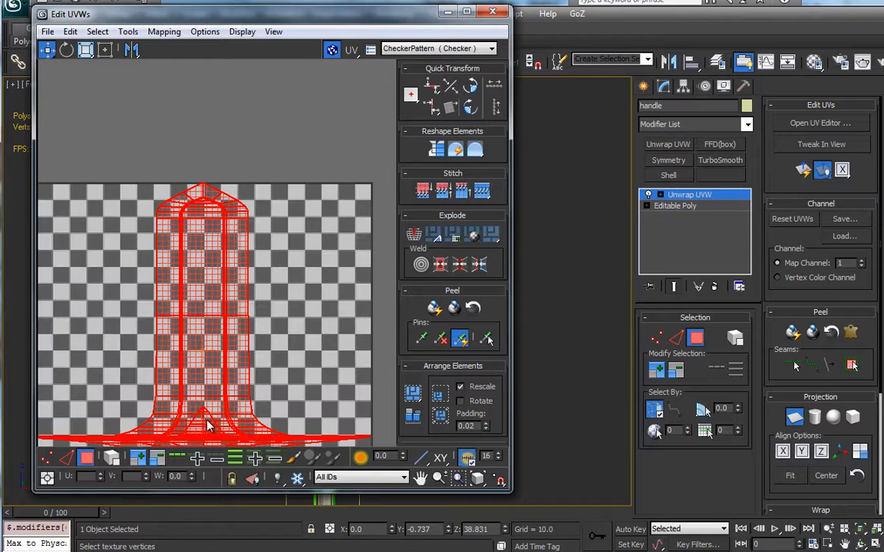
{"action": "mouse_move", "coordinate": [270, 186]}
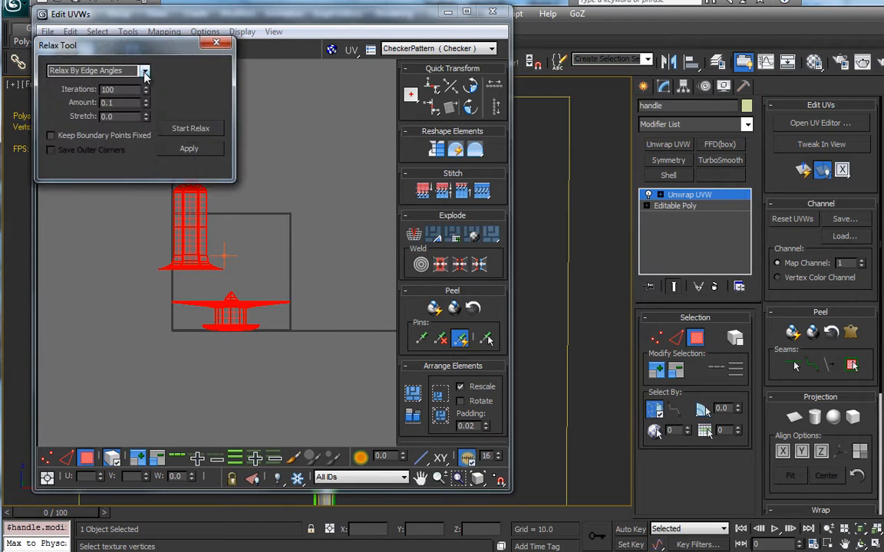
Relax the first handle UV piece by face angles, then change the relax method
{"action": "left_click", "coordinate": [151, 70]}
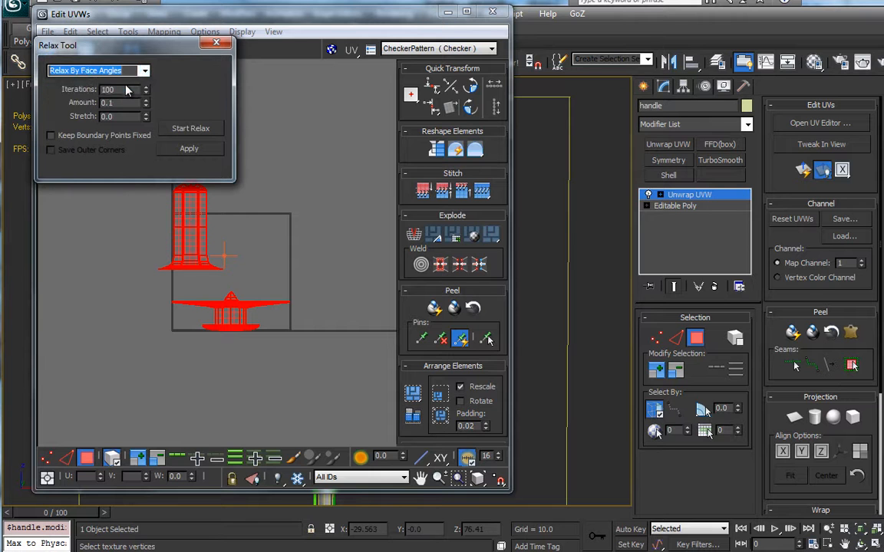
{"action": "left_click", "coordinate": [190, 129]}
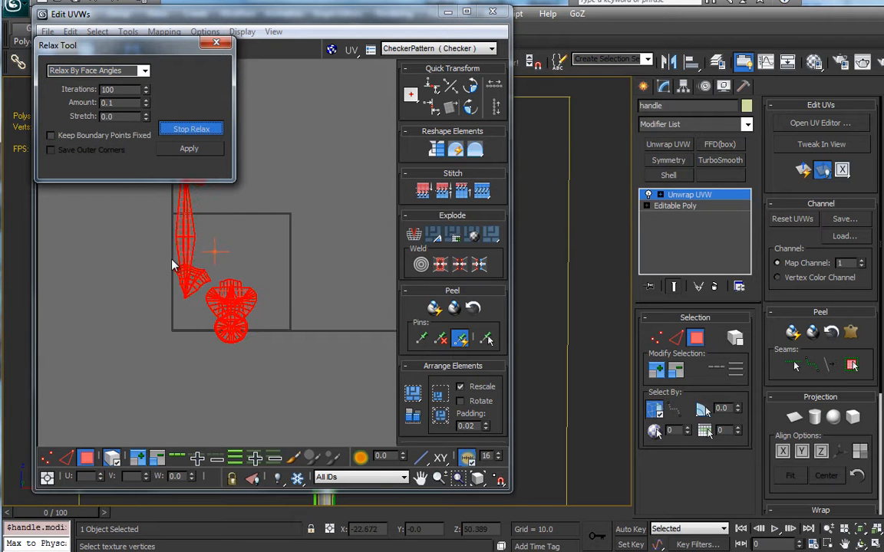
{"action": "left_click", "coordinate": [191, 129]}
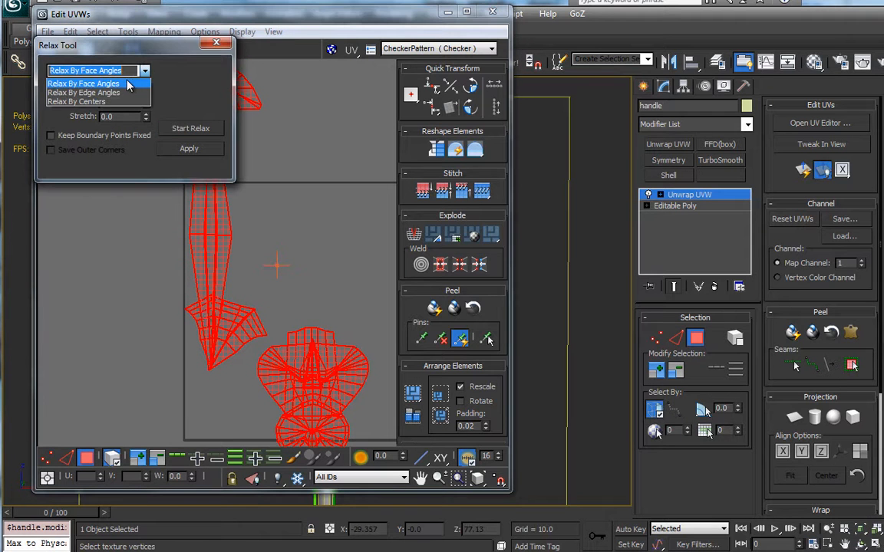
{"action": "left_click", "coordinate": [84, 92]}
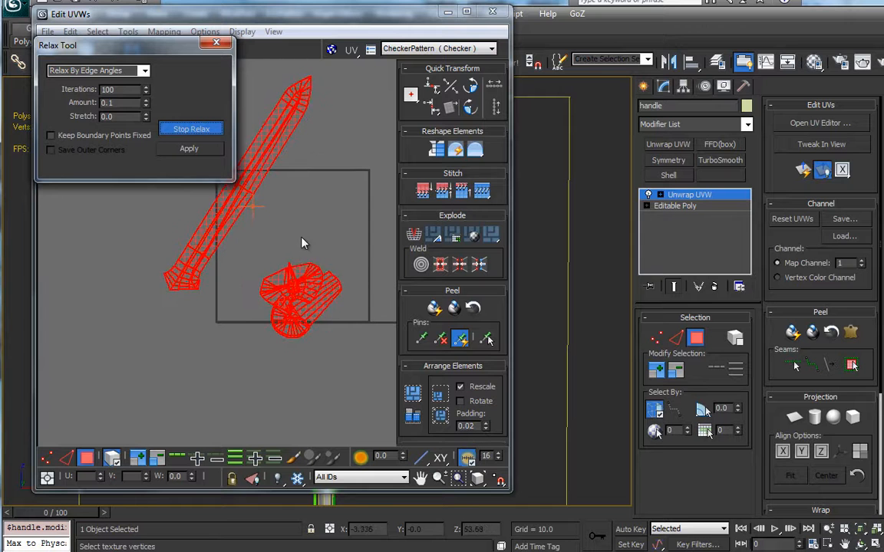
Finish relaxing the grip piece and start relaxing the pommel piece by face angles
{"action": "left_click", "coordinate": [190, 129]}
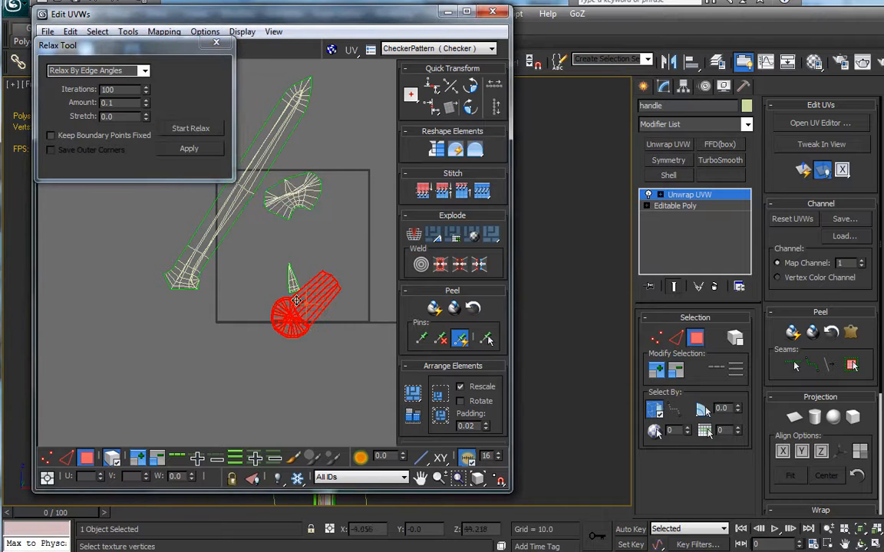
{"action": "left_click", "coordinate": [190, 129]}
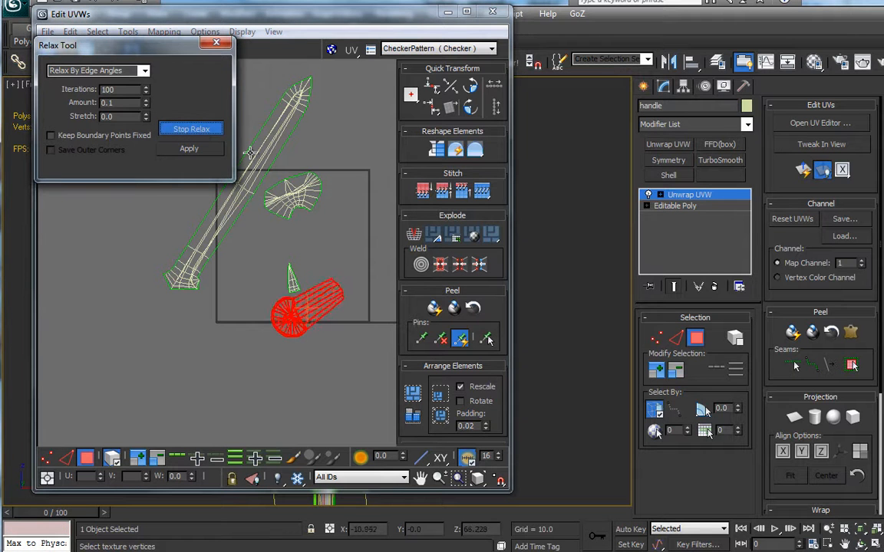
{"action": "left_click", "coordinate": [149, 71]}
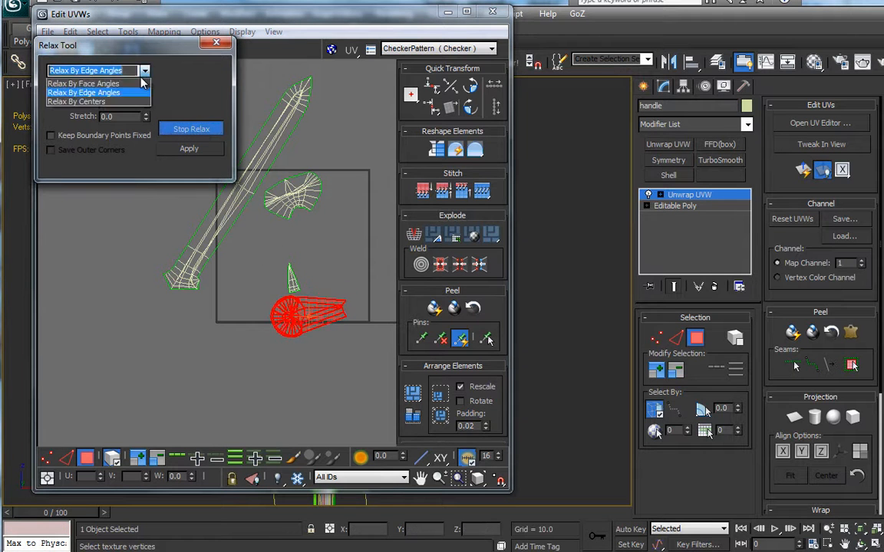
{"action": "left_click", "coordinate": [100, 83]}
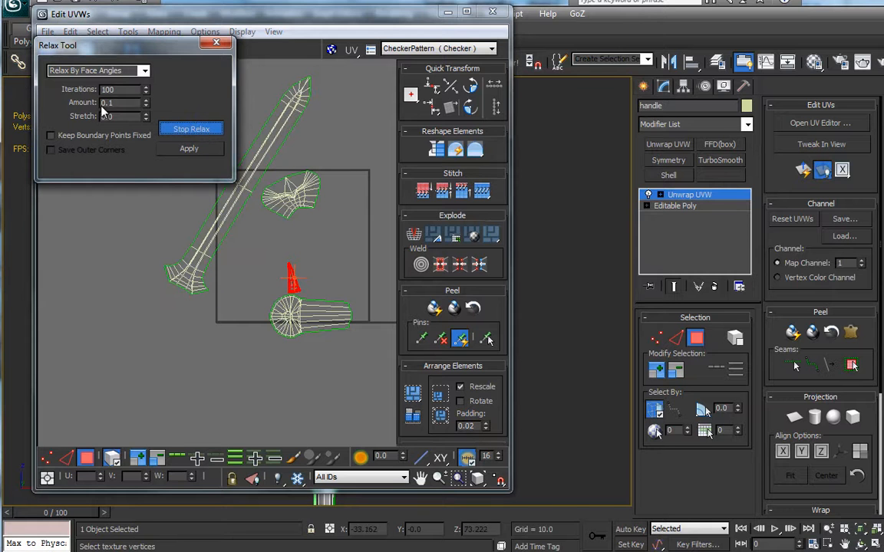
Stop the relax and move the long grip UV piece upright into place over the checker
{"action": "left_click", "coordinate": [190, 128]}
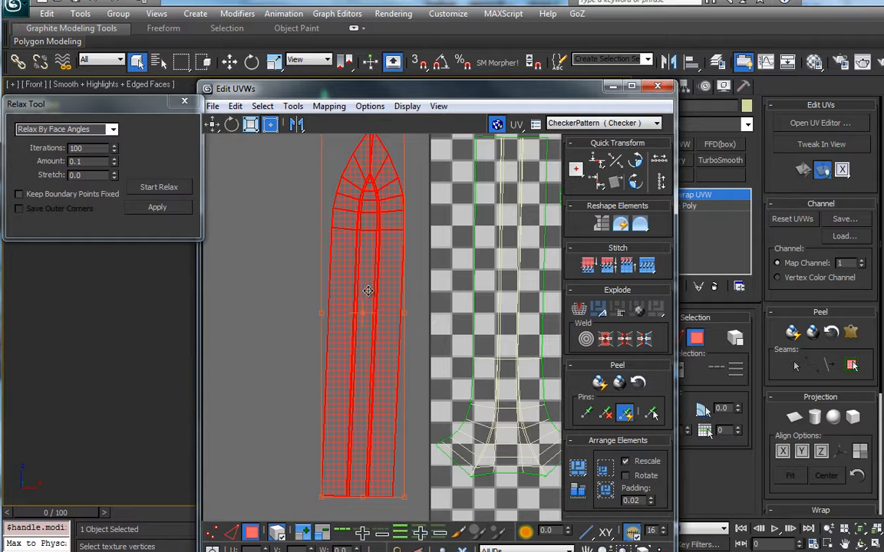
{"action": "left_click_drag", "start_coordinate": [369, 292], "coordinate": [405, 221]}
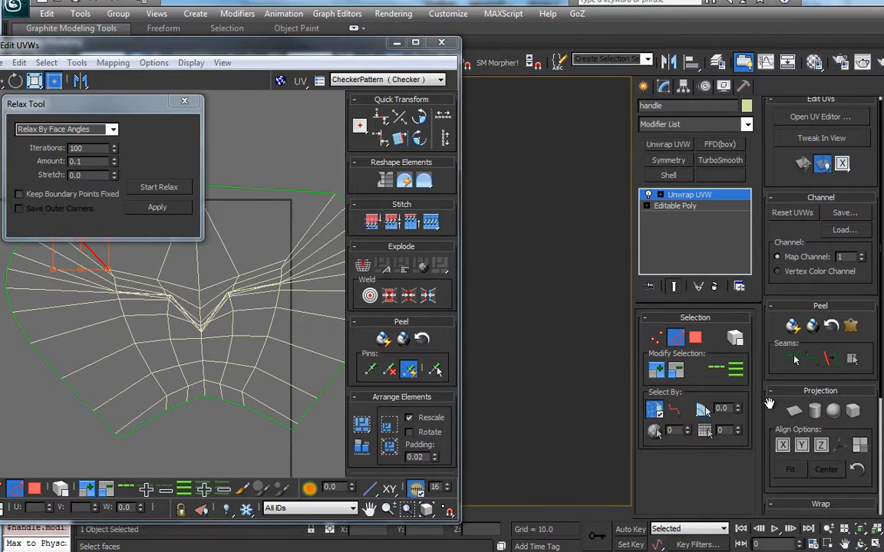
Zoom the UV editor toward the guard element to reach its faces
{"action": "scroll", "scroll_direction": "down", "scroll_amount": 3}
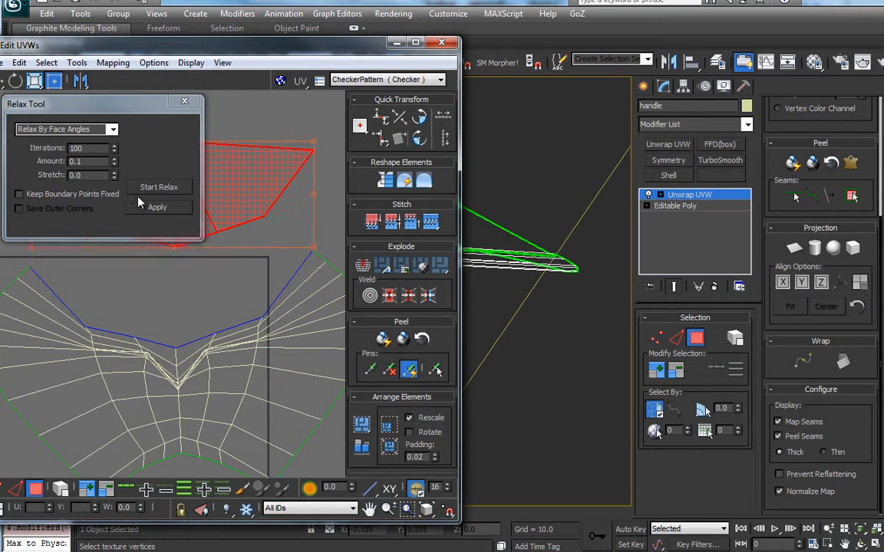
Select the whole guard UV piece and relax it by face angles into an even fan
{"action": "left_click", "coordinate": [159, 187]}
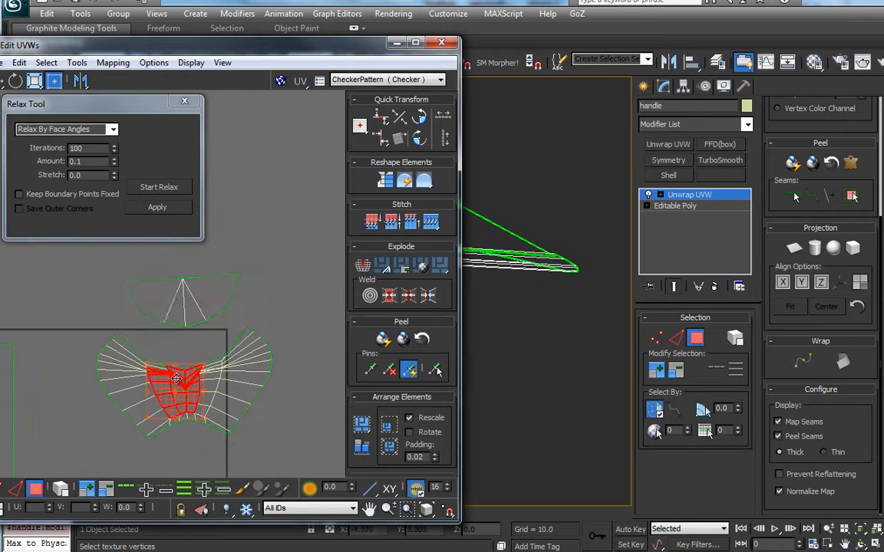
{"action": "left_click", "coordinate": [159, 187]}
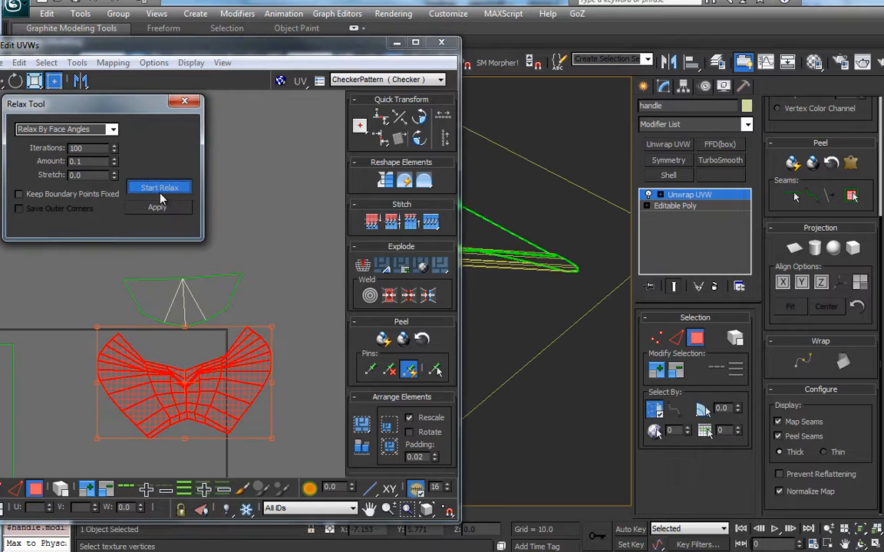
{"action": "left_click", "coordinate": [159, 187]}
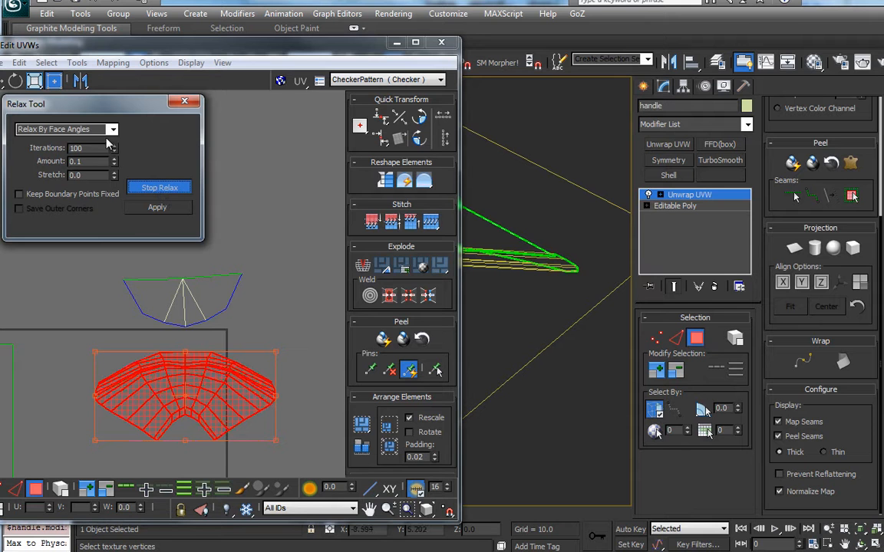
{"action": "left_click", "coordinate": [160, 188]}
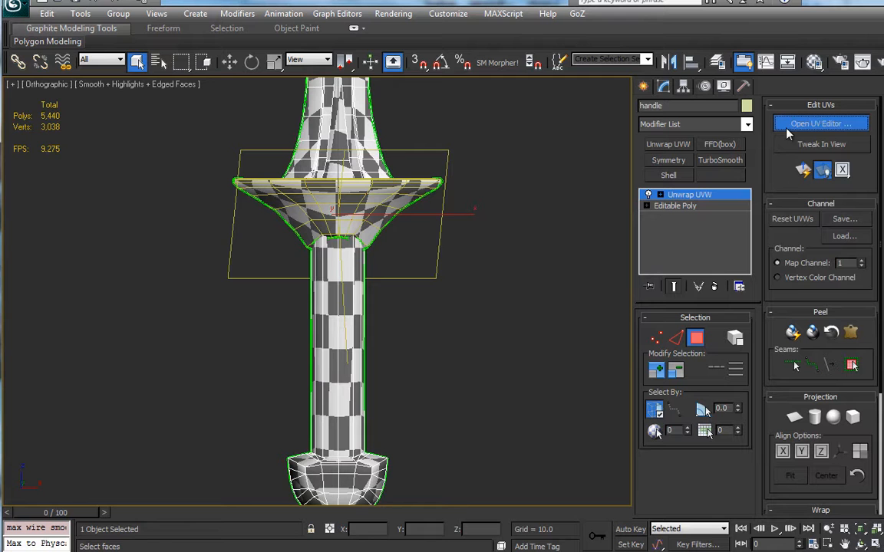
Reopen the UV editor and give the long grip piece another relax pass
{"action": "left_click", "coordinate": [819, 122]}
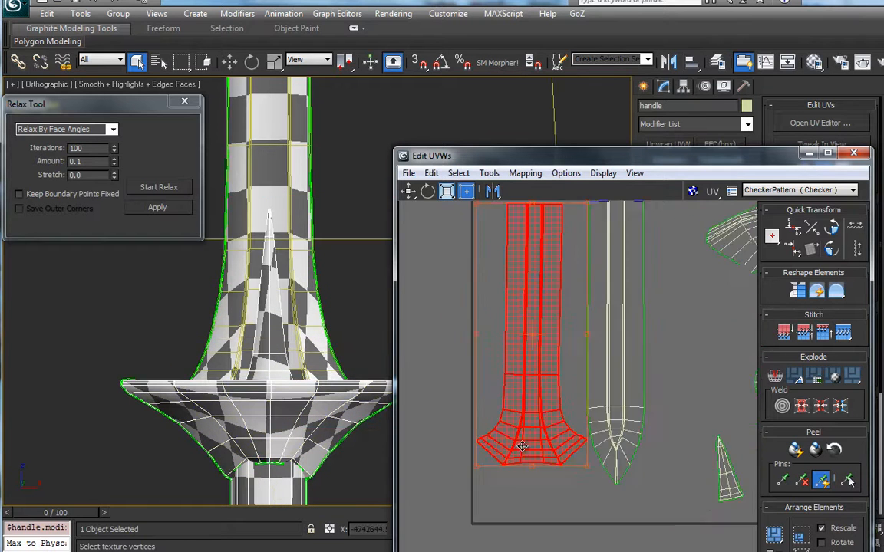
{"action": "left_click", "coordinate": [160, 187]}
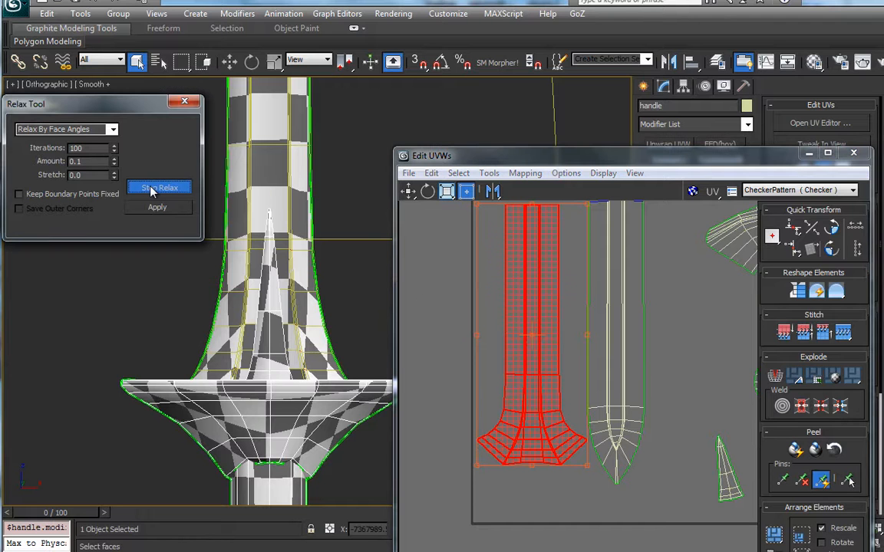
{"action": "left_click", "coordinate": [160, 187]}
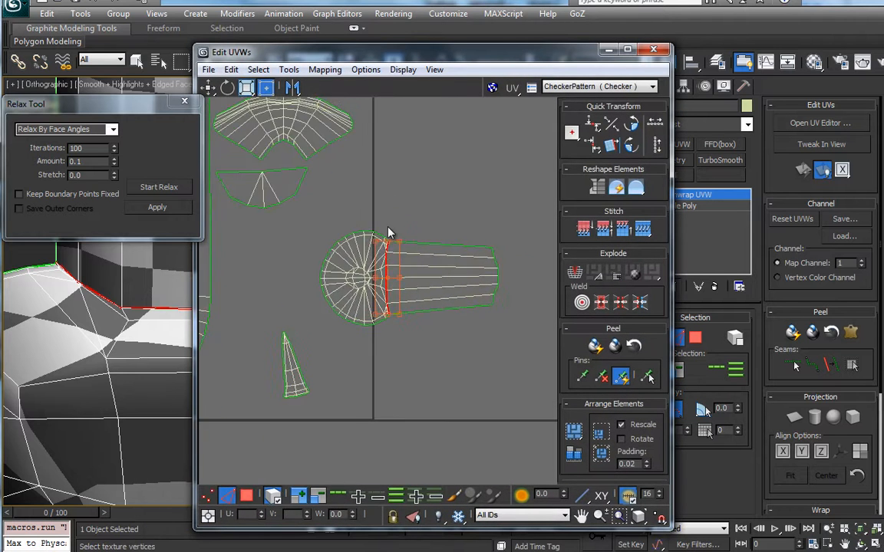
Check the pommel pieces, then start relaxing the guard's fan piece again
{"action": "left_click", "coordinate": [437, 280]}
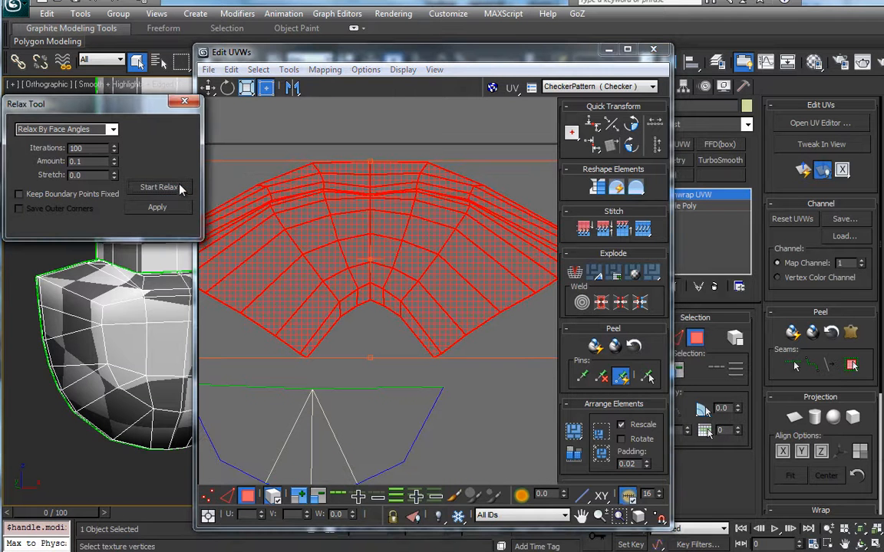
{"action": "left_click", "coordinate": [65, 129]}
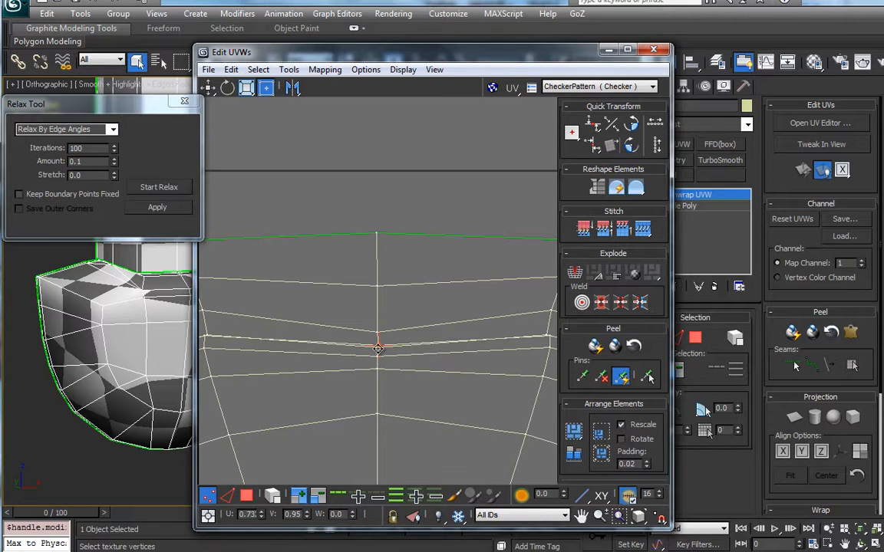
Relax the guard's UV vertices into a wider arc and close the Edit UVWs window
{"action": "left_click", "coordinate": [377, 347]}
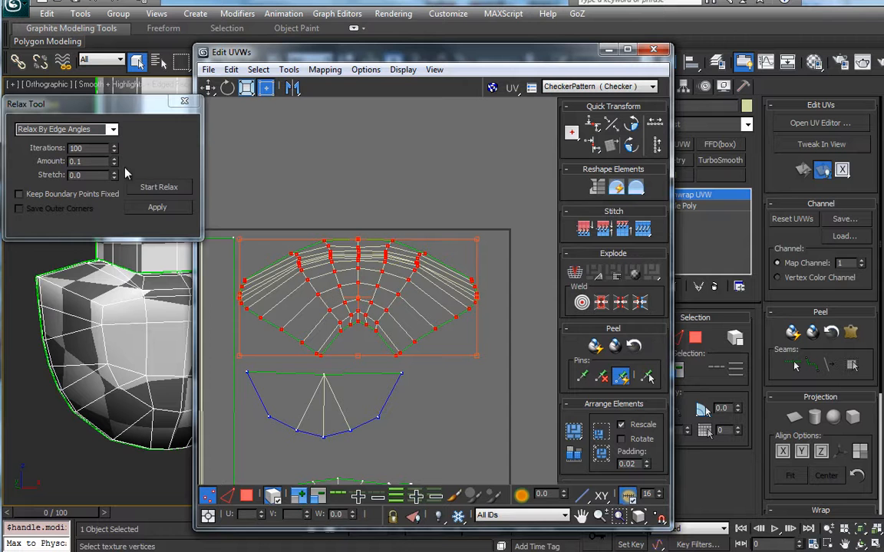
{"action": "left_click", "coordinate": [160, 187]}
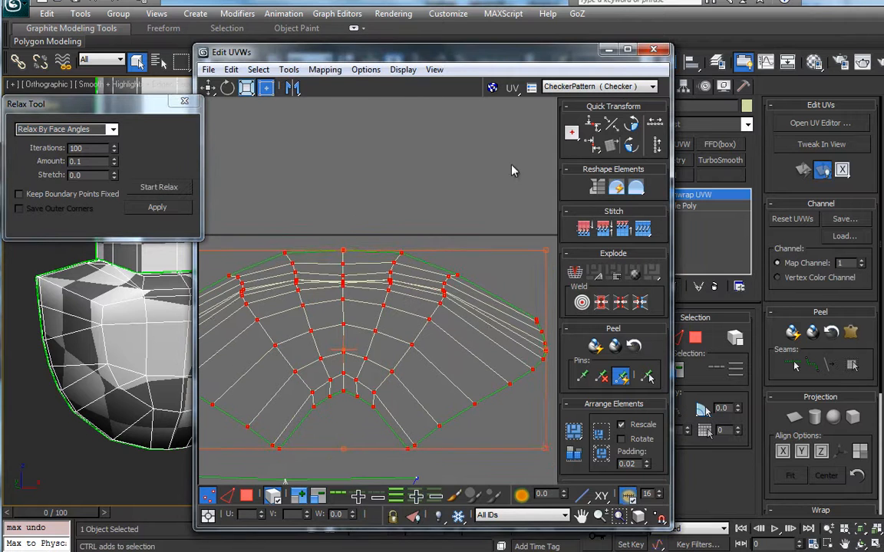
{"action": "left_click", "coordinate": [654, 49]}
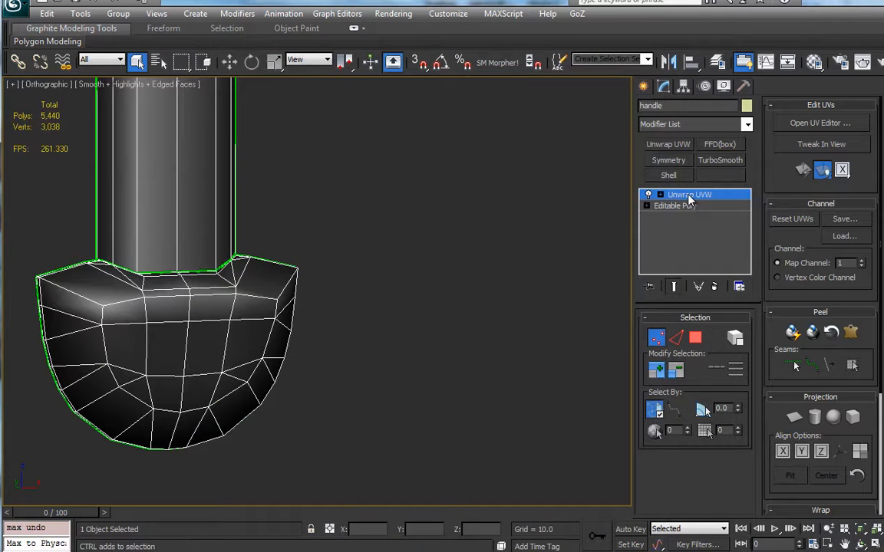
Reset the handle's XForm from Utilities and collapse its stack to editable poly
{"action": "left_click", "coordinate": [745, 86]}
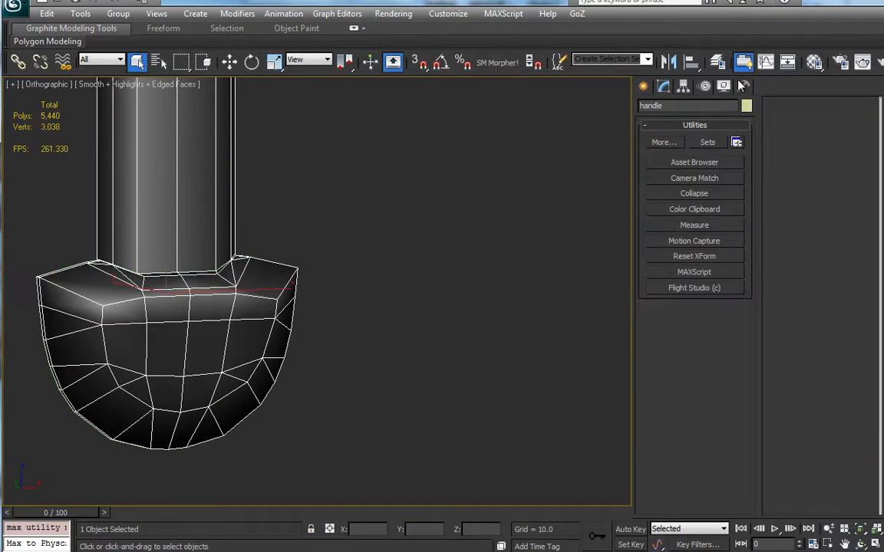
{"action": "mouse_move", "coordinate": [681, 267]}
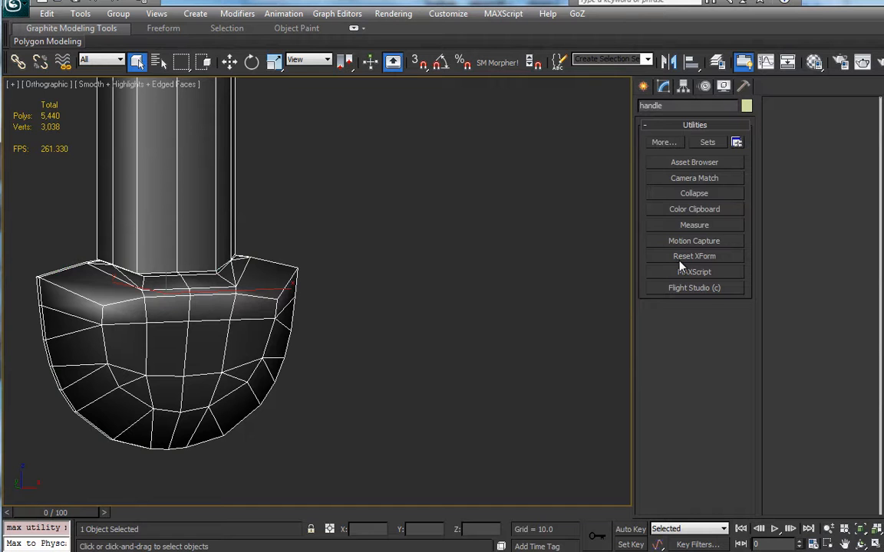
{"action": "left_click", "coordinate": [694, 255]}
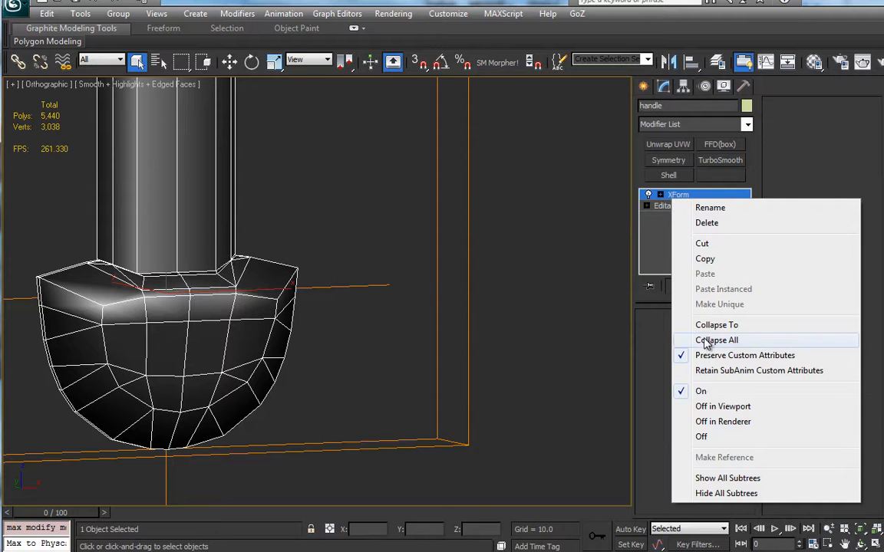
{"action": "left_click", "coordinate": [717, 340]}
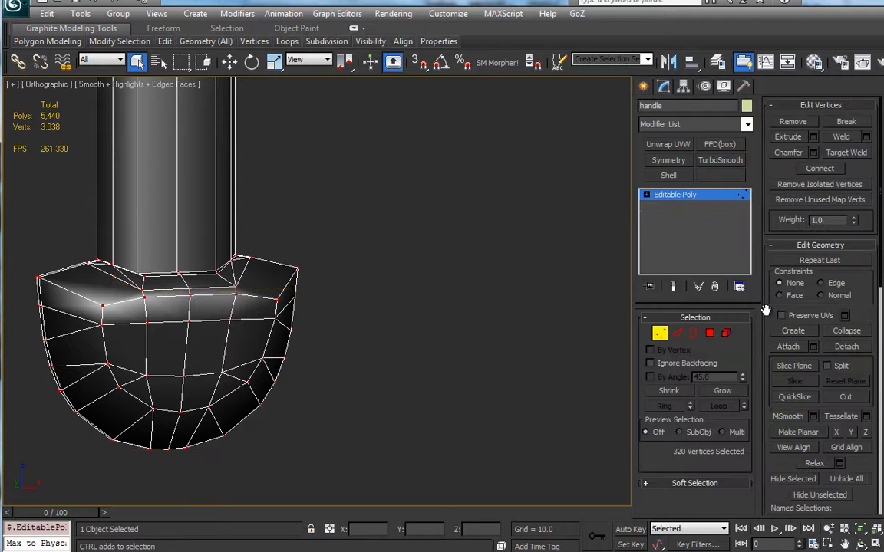
{"action": "mouse_move", "coordinate": [868, 136]}
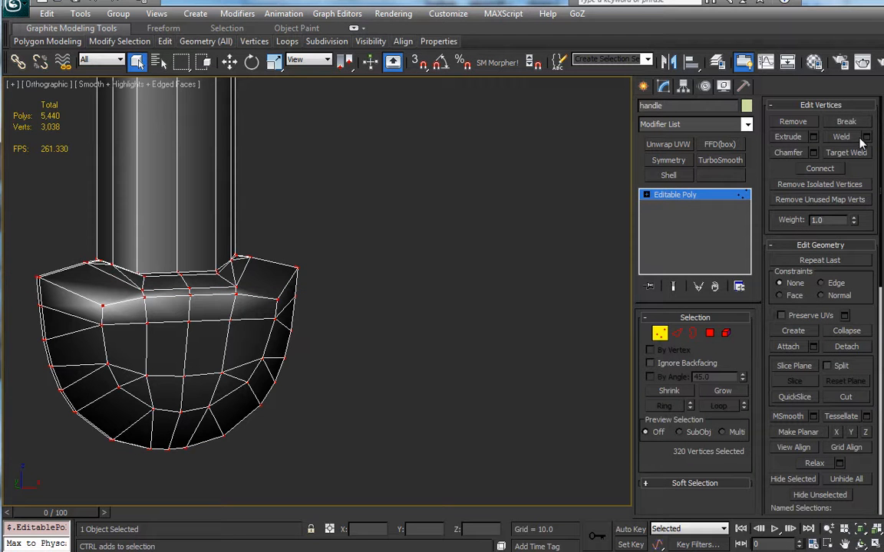
Weld the handle's duplicate vertices at threshold 0.01, merging 320 down to 316
{"action": "left_click", "coordinate": [865, 136]}
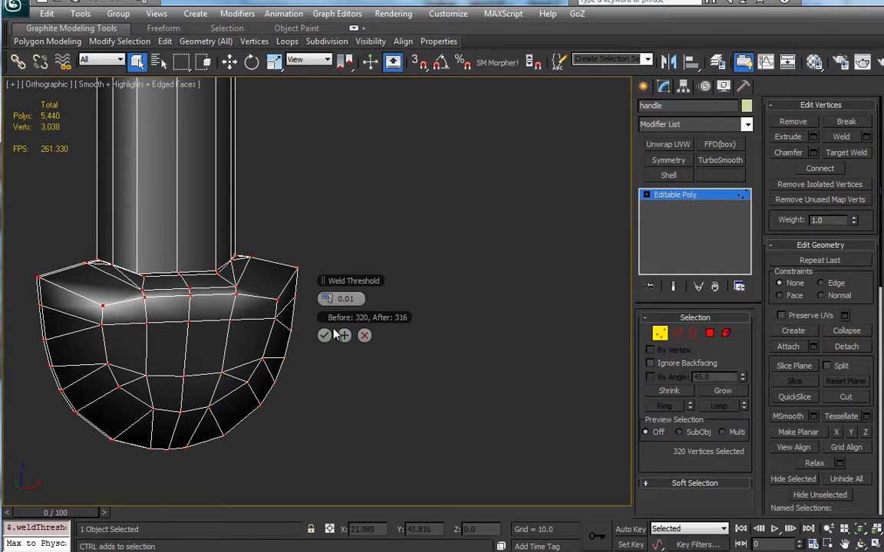
{"action": "left_click", "coordinate": [344, 335]}
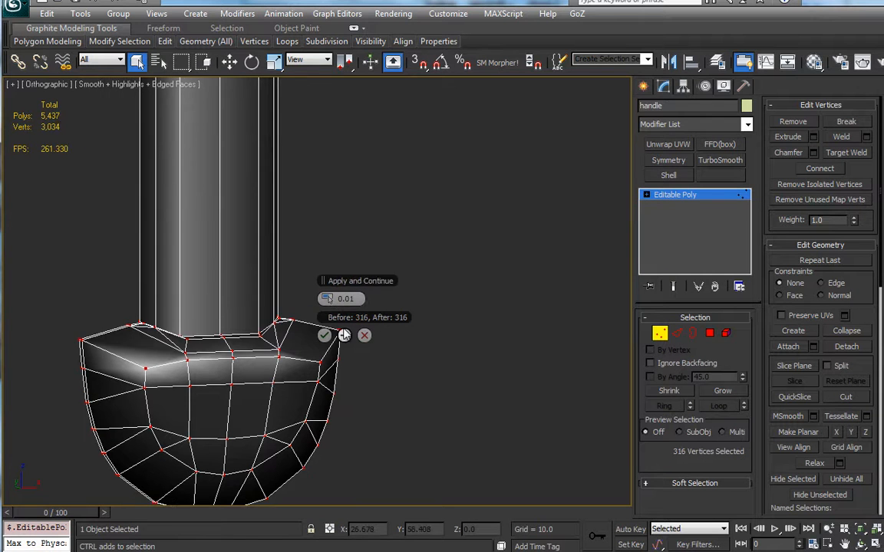
{"action": "left_click", "coordinate": [324, 334]}
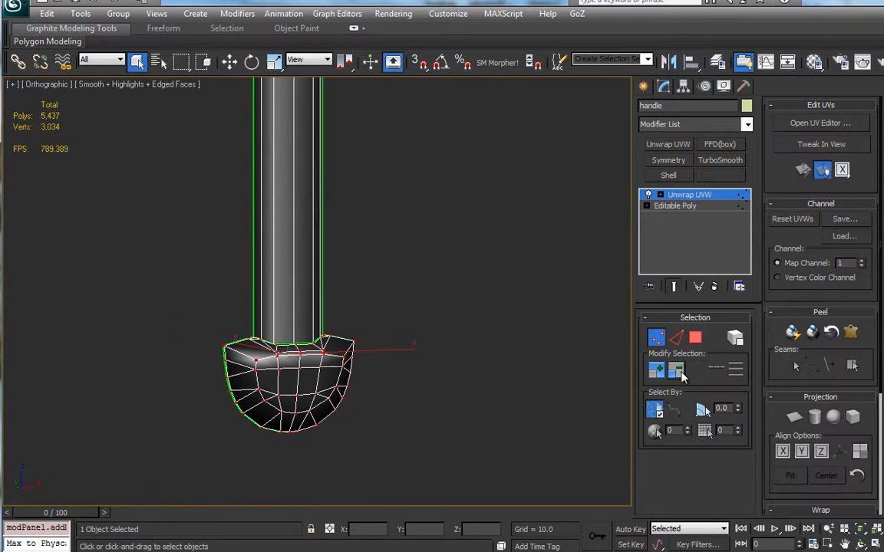
Open the UV editor on the fresh unwrap and relax the rounded bottom cap until its grid is even
{"action": "left_click", "coordinate": [819, 123]}
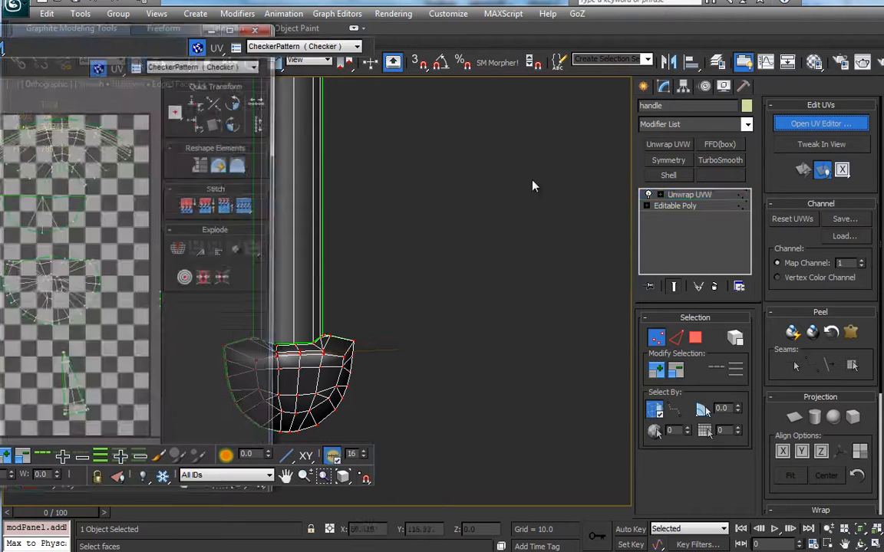
{"action": "left_click", "coordinate": [820, 122]}
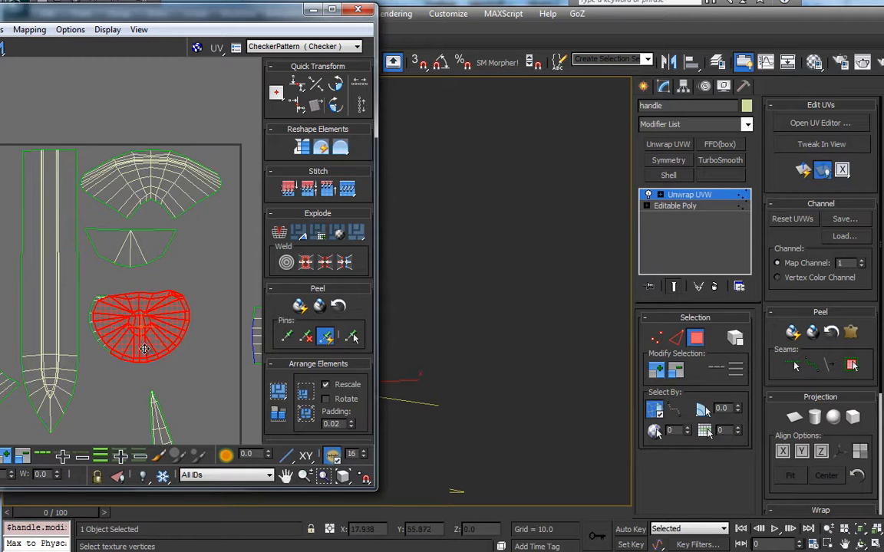
{"action": "mouse_move", "coordinate": [138, 294]}
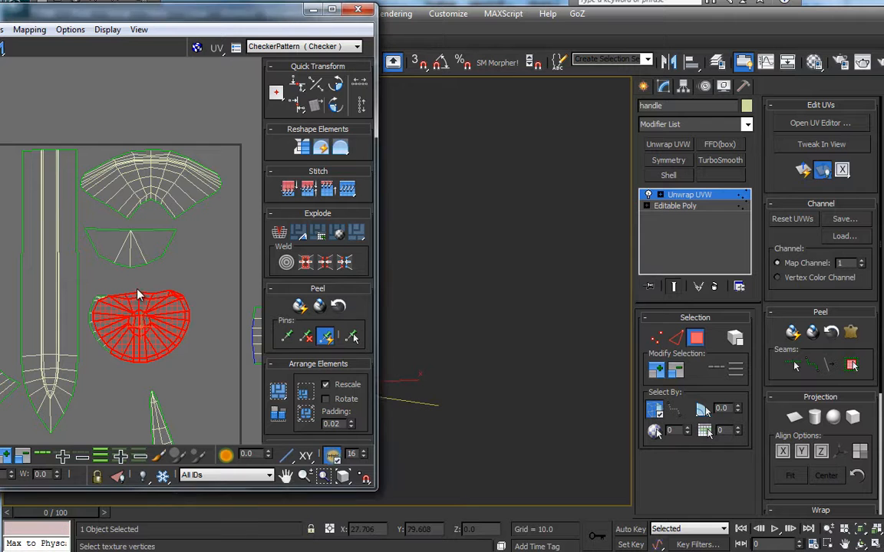
{"action": "right_click", "coordinate": [138, 294]}
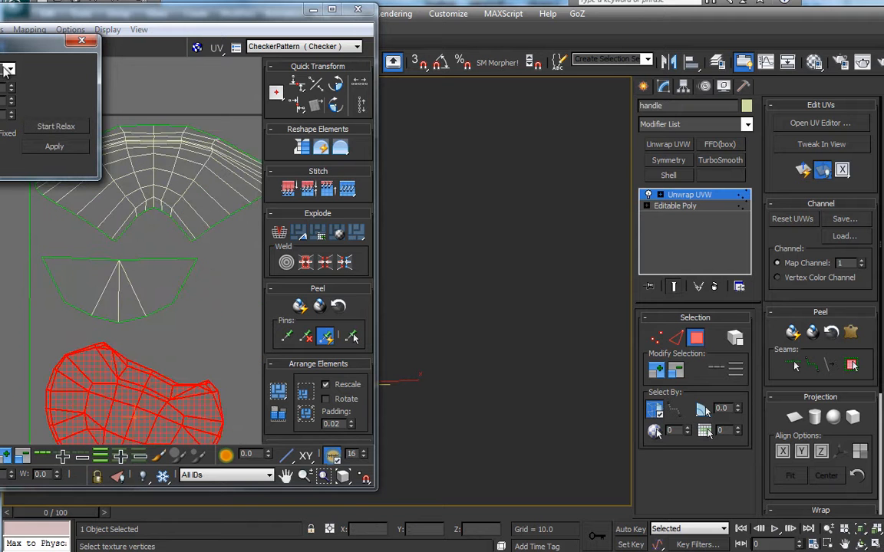
{"action": "left_click", "coordinate": [55, 125]}
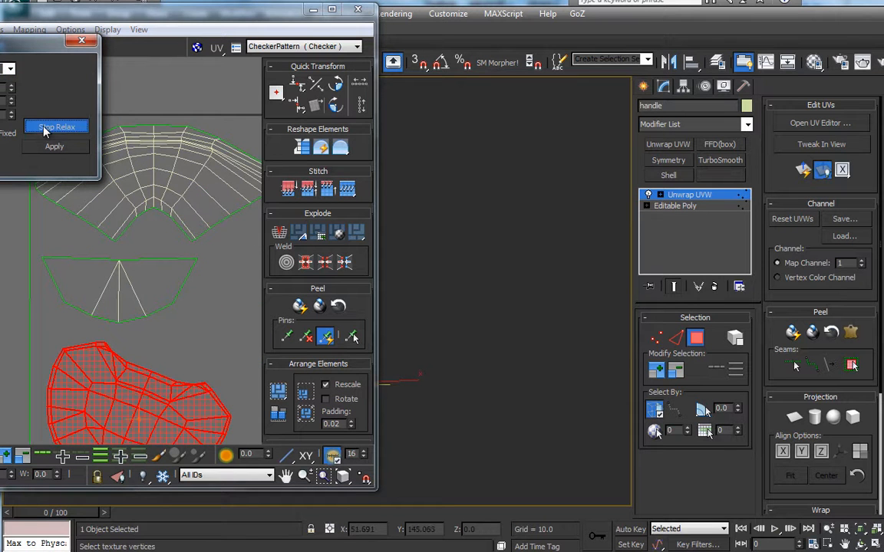
{"action": "left_click", "coordinate": [56, 126]}
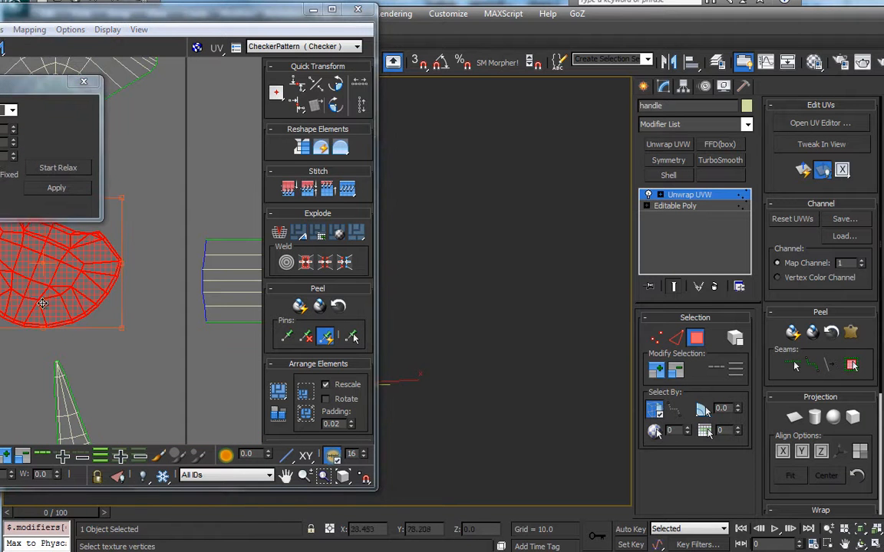
Move the relaxed cap island aside and reposition the striped and diagonal strip islands in the layout
{"action": "left_click_drag", "start_coordinate": [43, 302], "coordinate": [65, 320]}
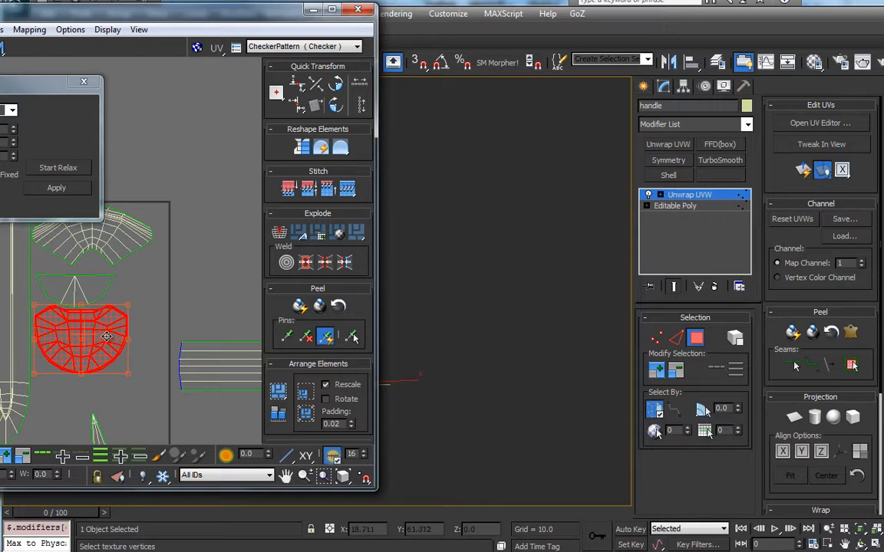
{"action": "mouse_move", "coordinate": [177, 320]}
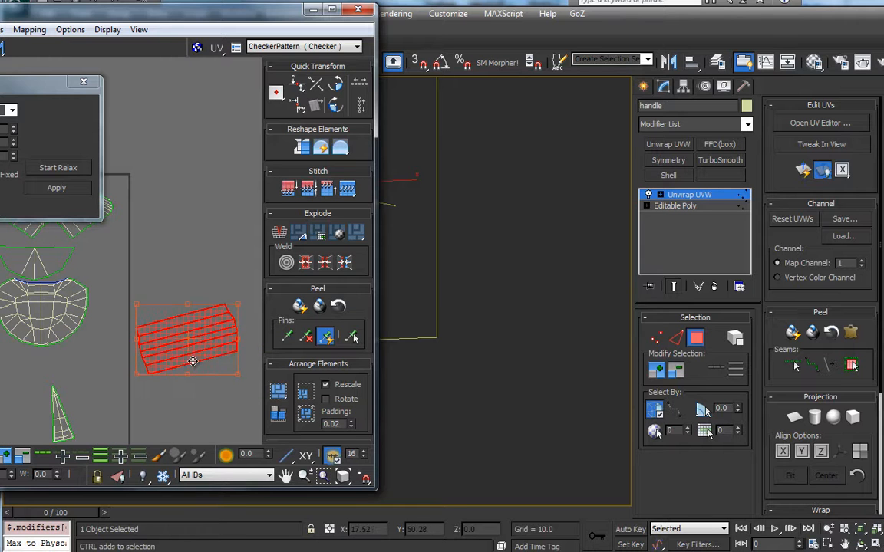
{"action": "left_click_drag", "start_coordinate": [192, 360], "coordinate": [197, 370]}
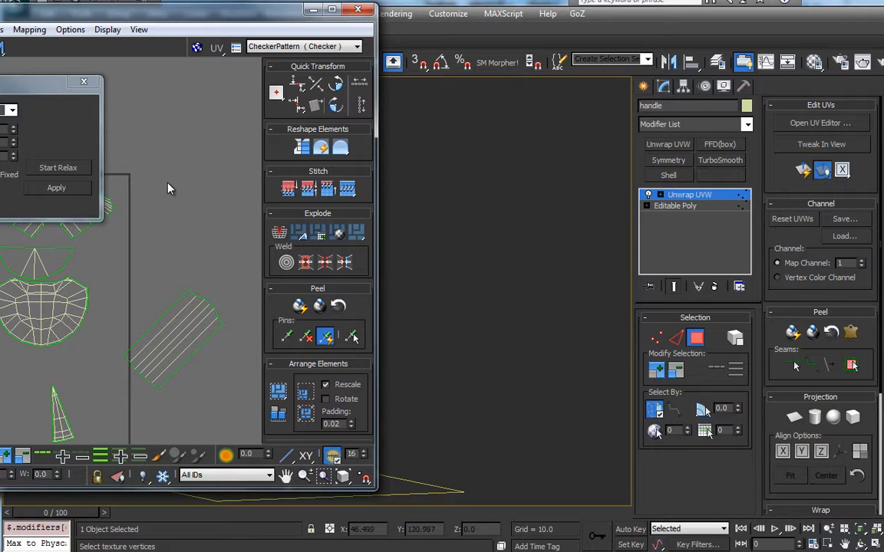
{"action": "left_click", "coordinate": [172, 334]}
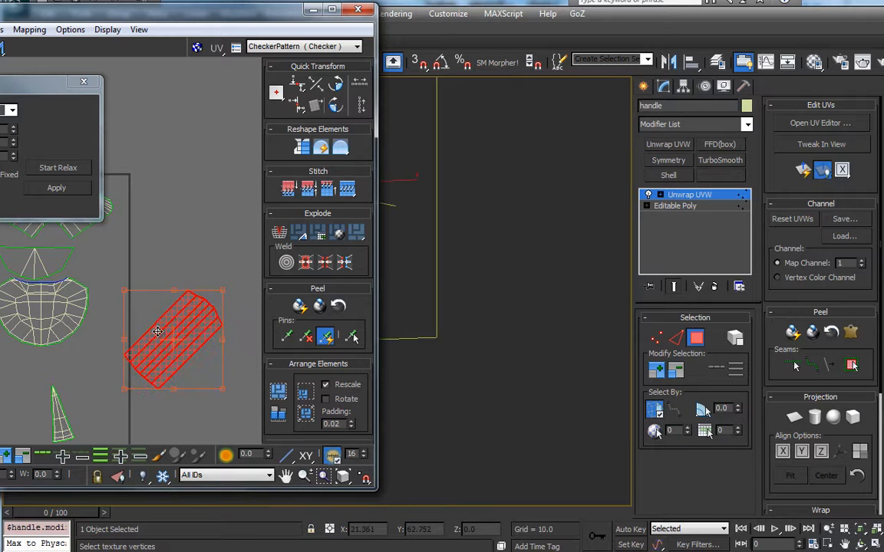
{"action": "left_click_drag", "start_coordinate": [157, 332], "coordinate": [212, 376]}
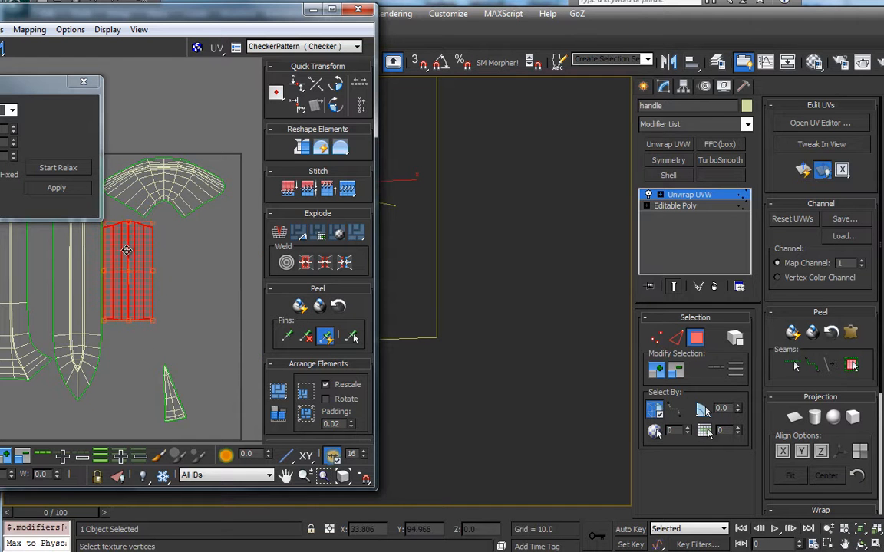
{"action": "mouse_move", "coordinate": [199, 245]}
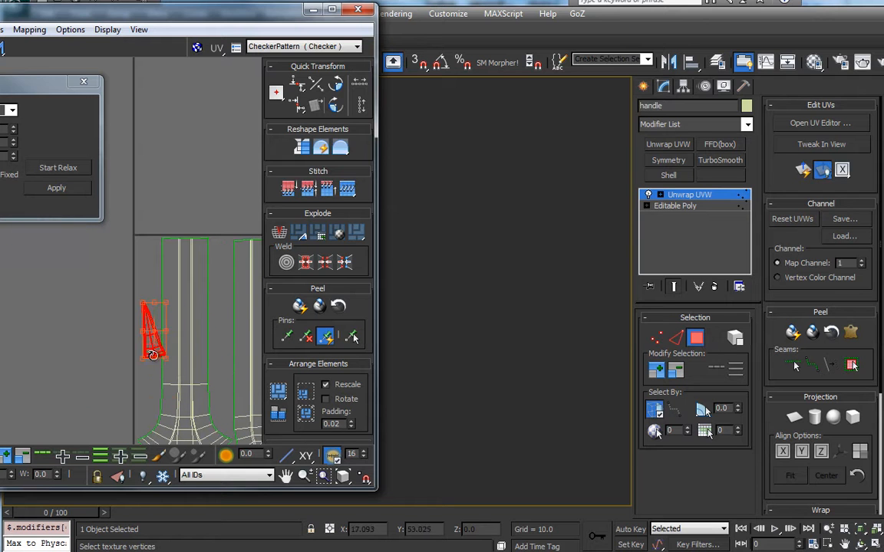
Nudge the small wedge island and run two relax passes on the guard and handle shells
{"action": "left_click_drag", "start_coordinate": [154, 353], "coordinate": [157, 315]}
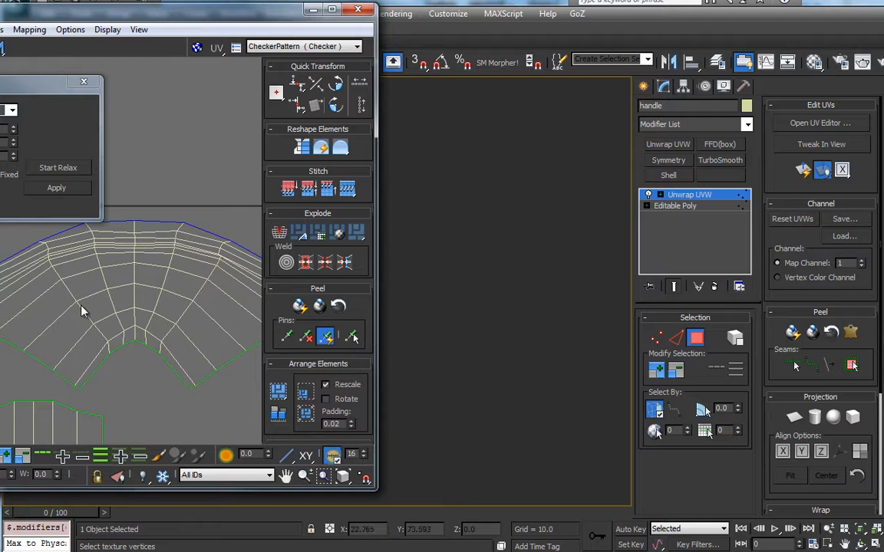
{"action": "left_click", "coordinate": [58, 167]}
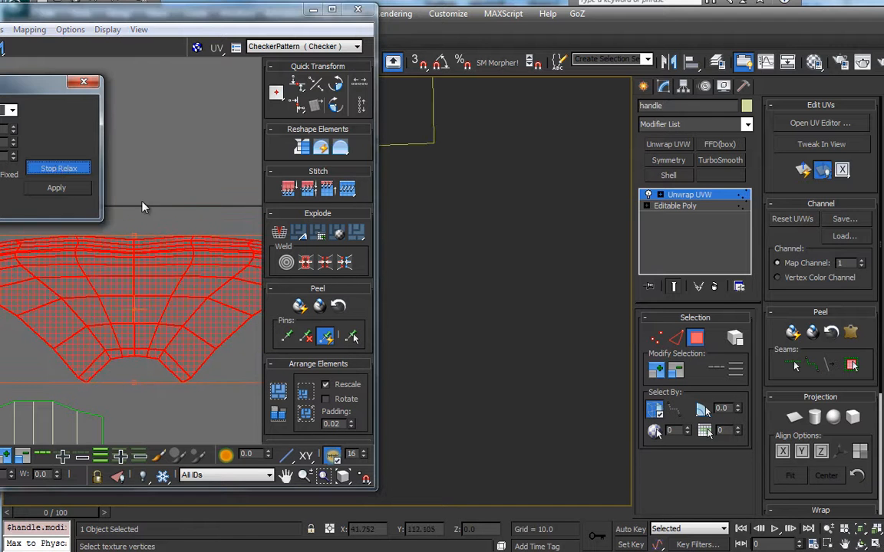
{"action": "left_click", "coordinate": [58, 168]}
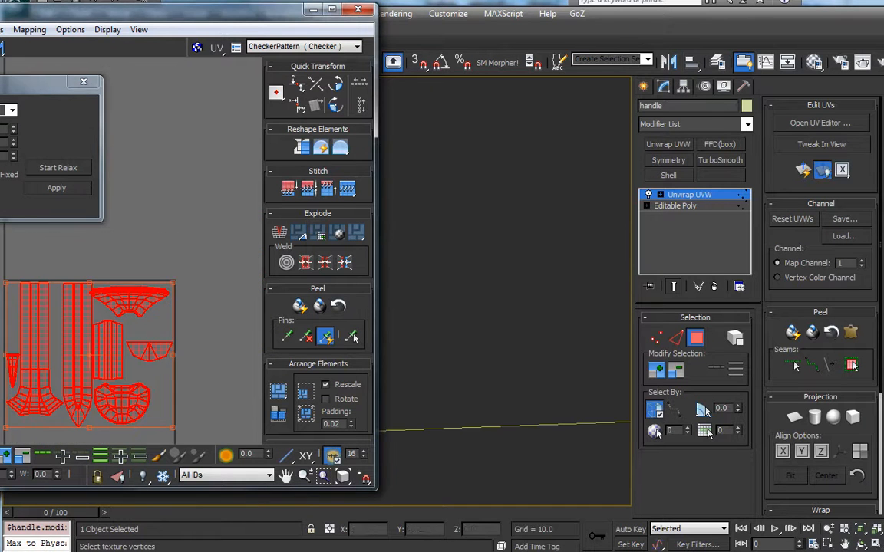
{"action": "left_click", "coordinate": [58, 167]}
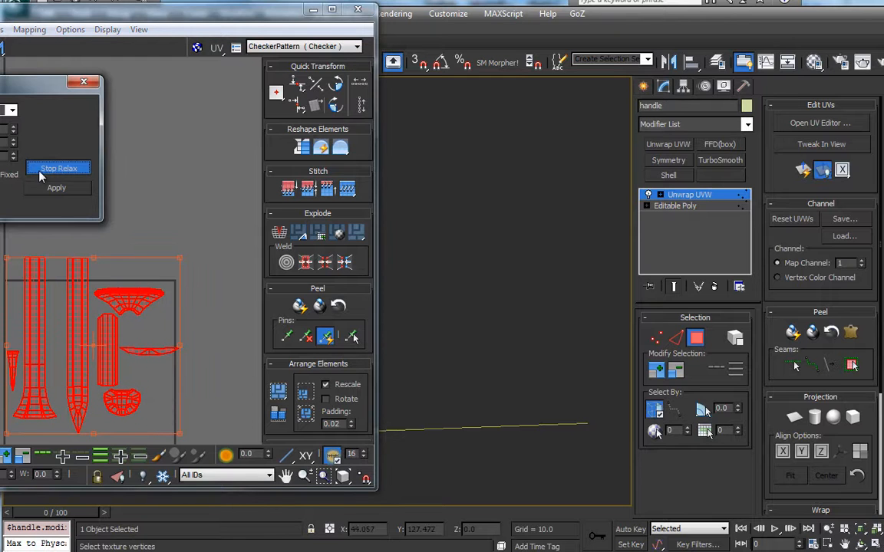
{"action": "left_click", "coordinate": [58, 167]}
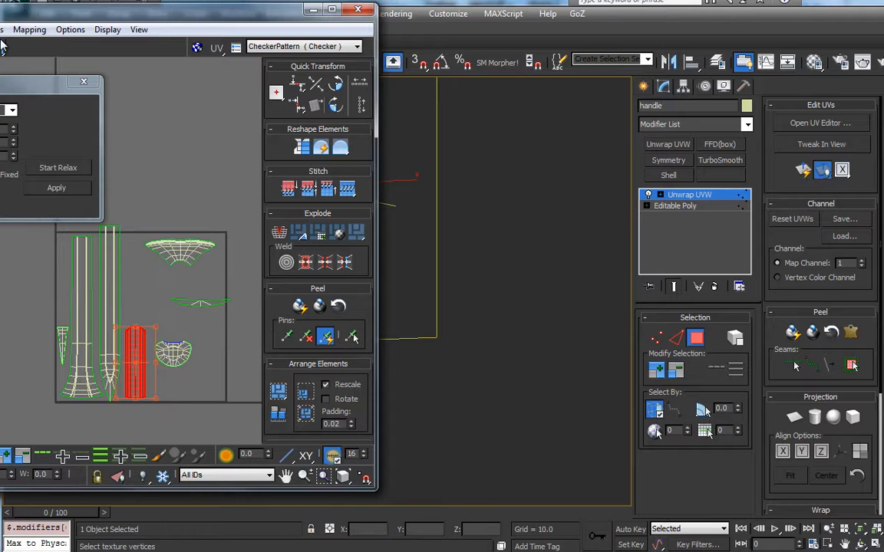
Select the handle UV islands to move them inside the 0–1 texture square
{"action": "left_click", "coordinate": [28, 29]}
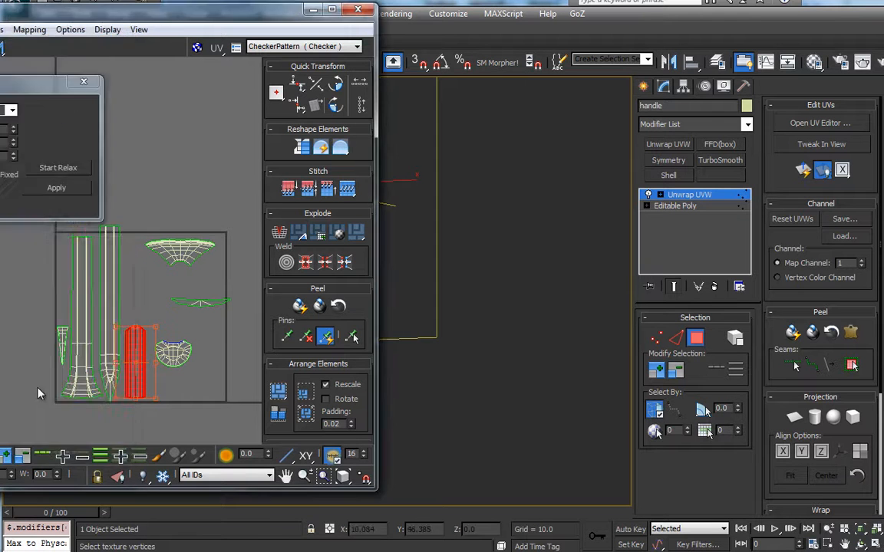
{"action": "left_click", "coordinate": [69, 29]}
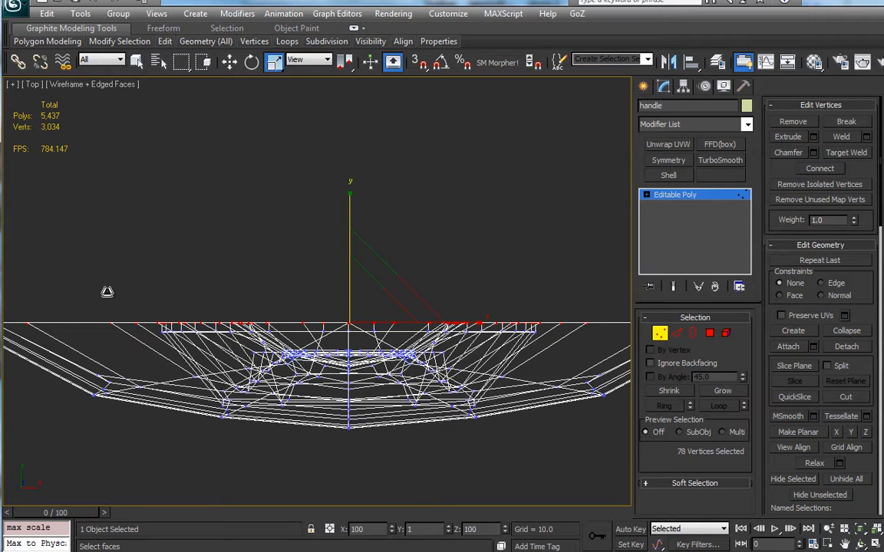
Centre the middle vertices at X 0 and add Symmetry on Y, flipped, weld threshold 0.01
{"action": "left_click", "coordinate": [227, 61]}
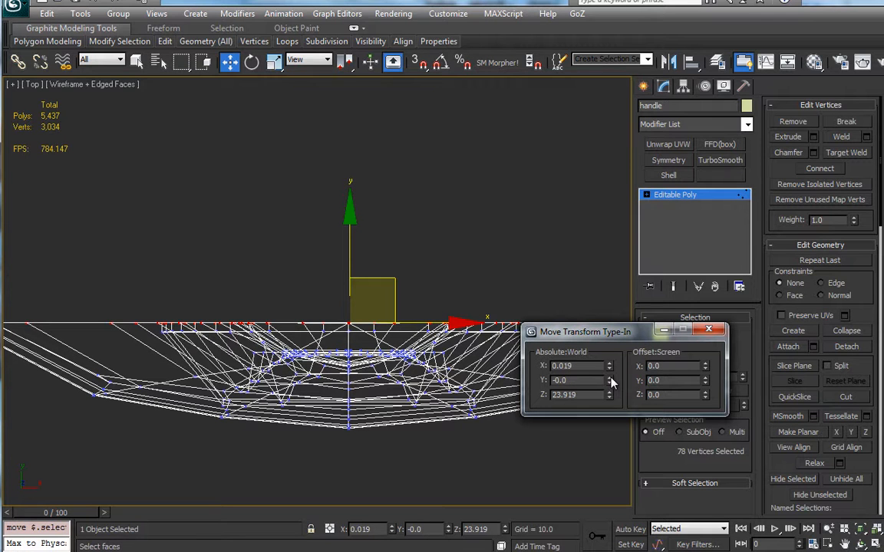
{"action": "mouse_move", "coordinate": [688, 331]}
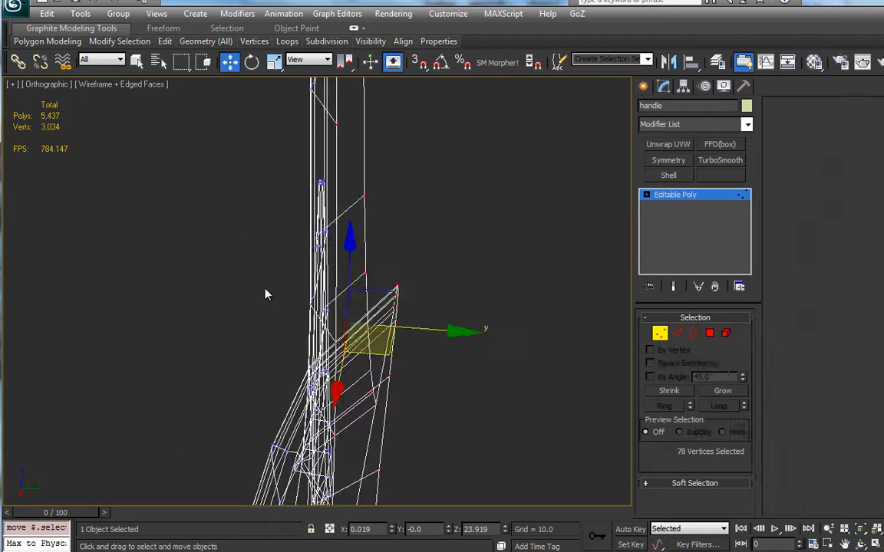
{"action": "left_click", "coordinate": [667, 159]}
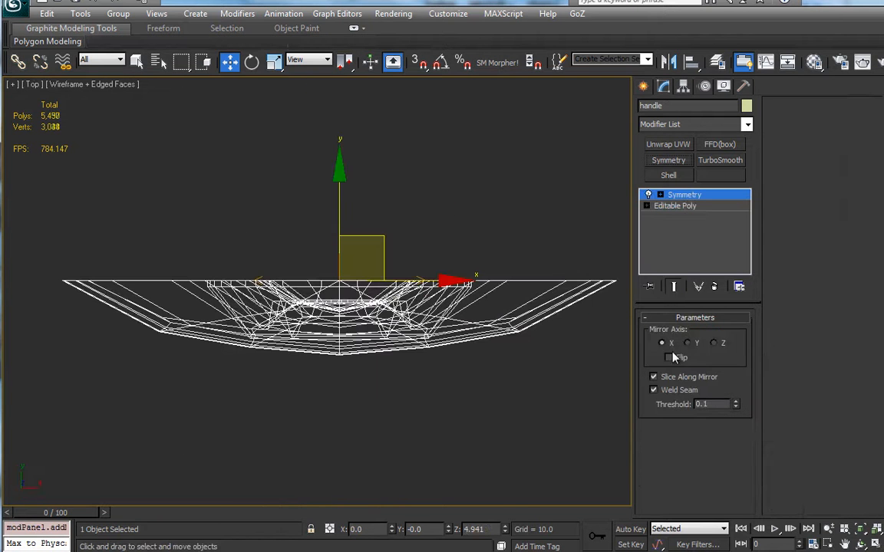
{"action": "left_click", "coordinate": [686, 344]}
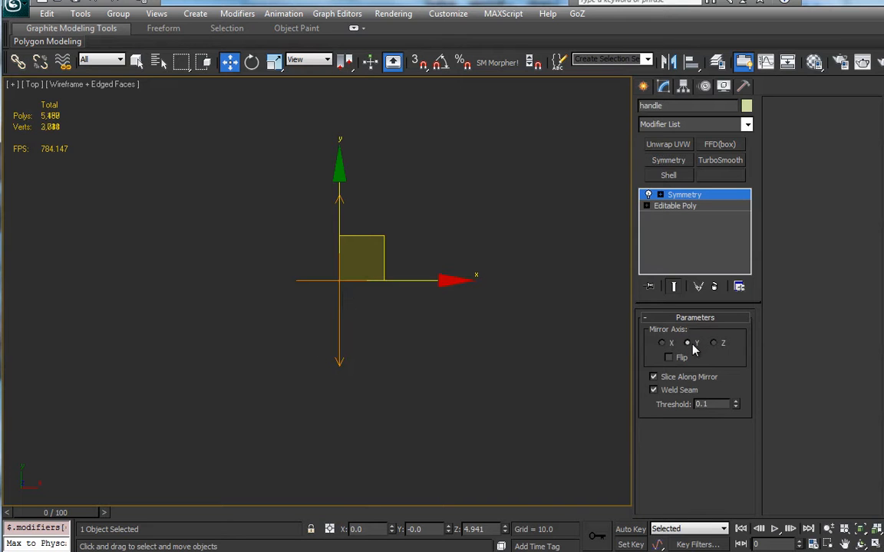
{"action": "left_click", "coordinate": [669, 358]}
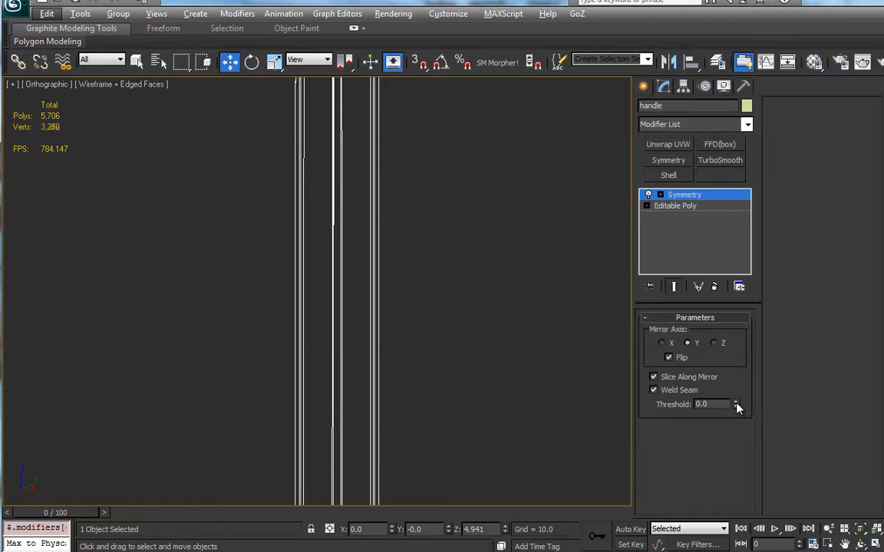
{"action": "left_click", "coordinate": [736, 402]}
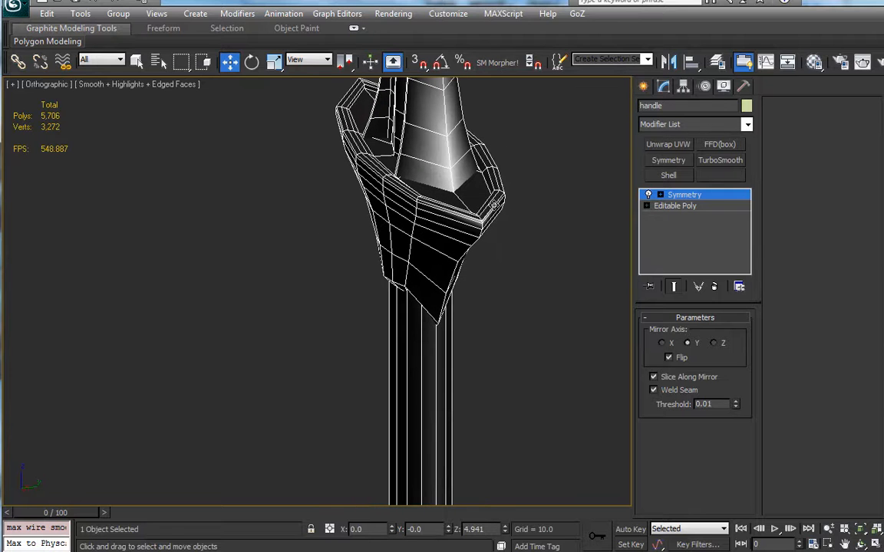
Inspect the mirrored handle and prepare to collapse the Symmetry modifier
{"action": "left_click", "coordinate": [648, 194]}
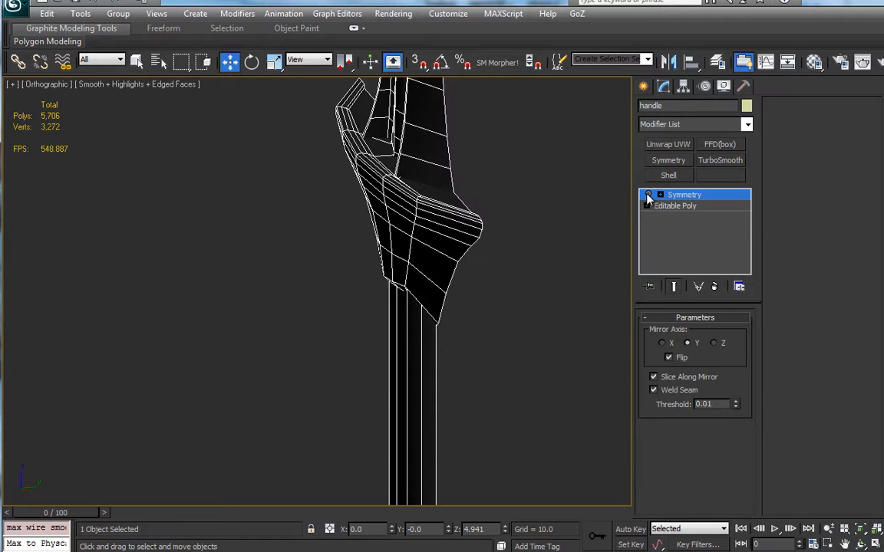
{"action": "right_click", "coordinate": [684, 194]}
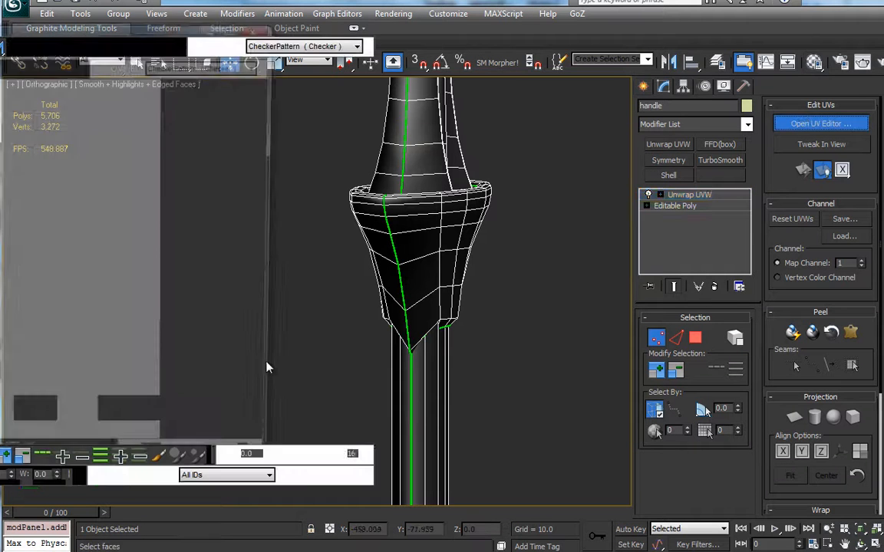
Add Unwrap UVW to the mirrored handle and show its layout in the UV editor
{"action": "left_click", "coordinate": [819, 123]}
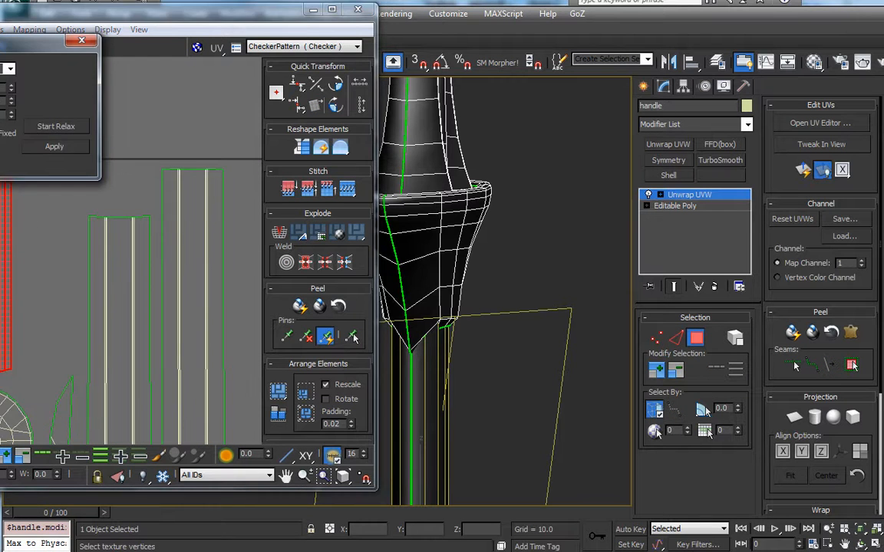
{"action": "left_click", "coordinate": [55, 126]}
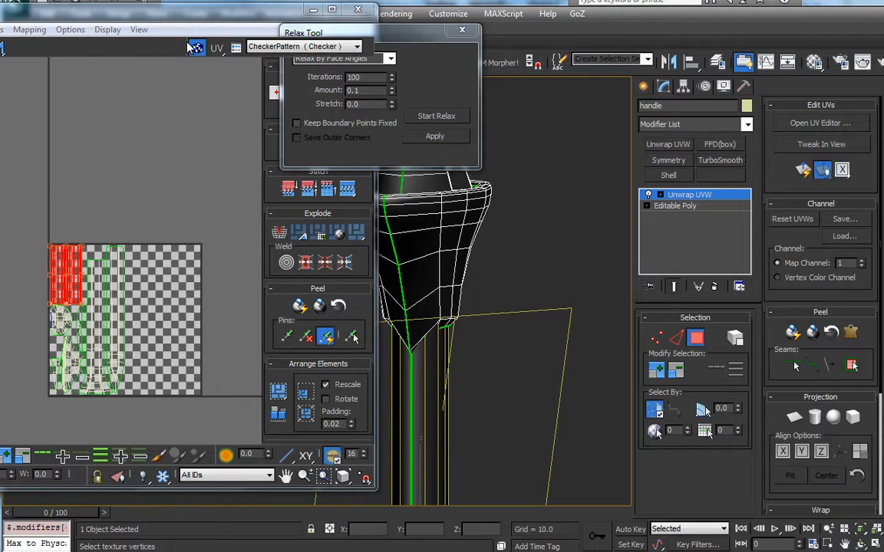
Pack the handle shells via Tools > Pack UVs and move the Relax dialog aside
{"action": "left_click", "coordinate": [3, 30]}
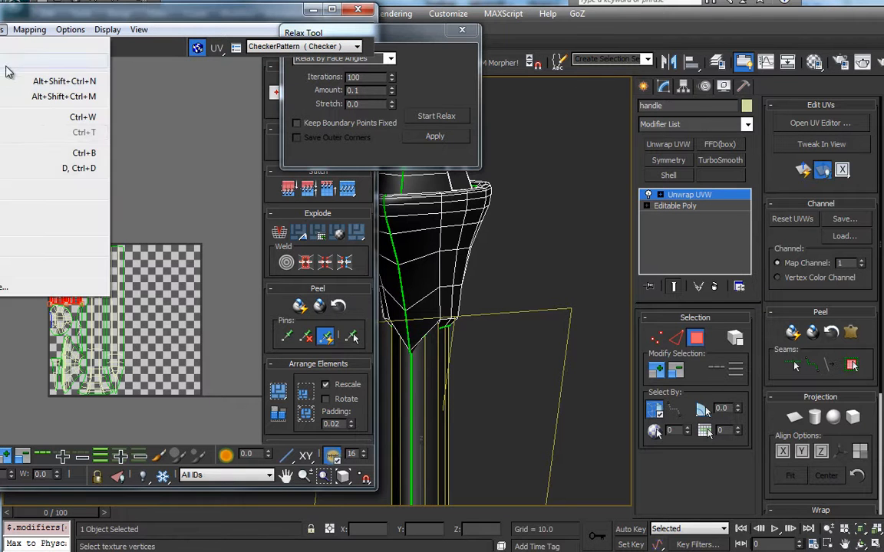
{"action": "left_click", "coordinate": [71, 29]}
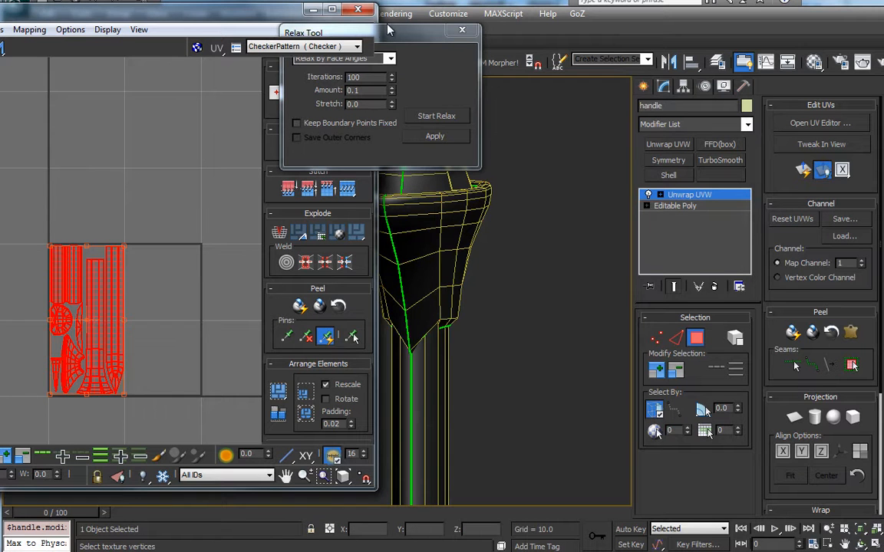
{"action": "left_click_drag", "start_coordinate": [376, 32], "coordinate": [522, 79]}
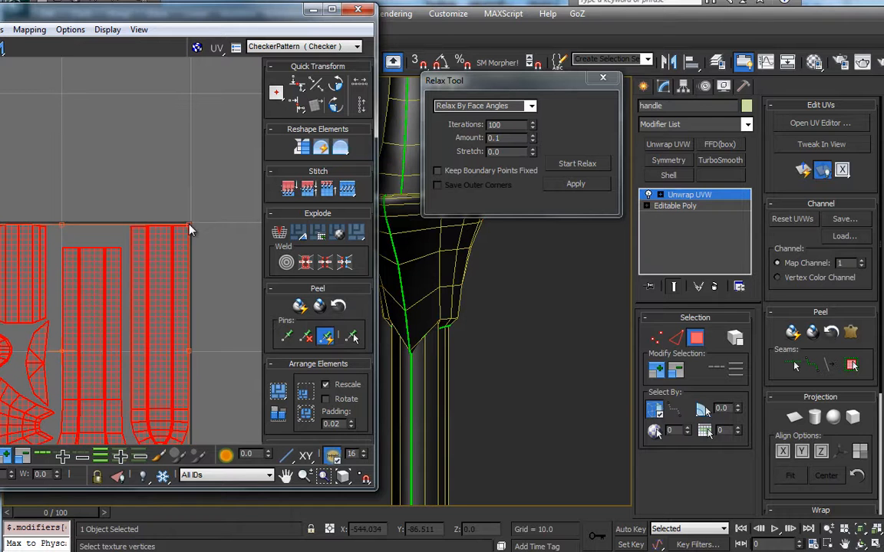
{"action": "left_click", "coordinate": [70, 29]}
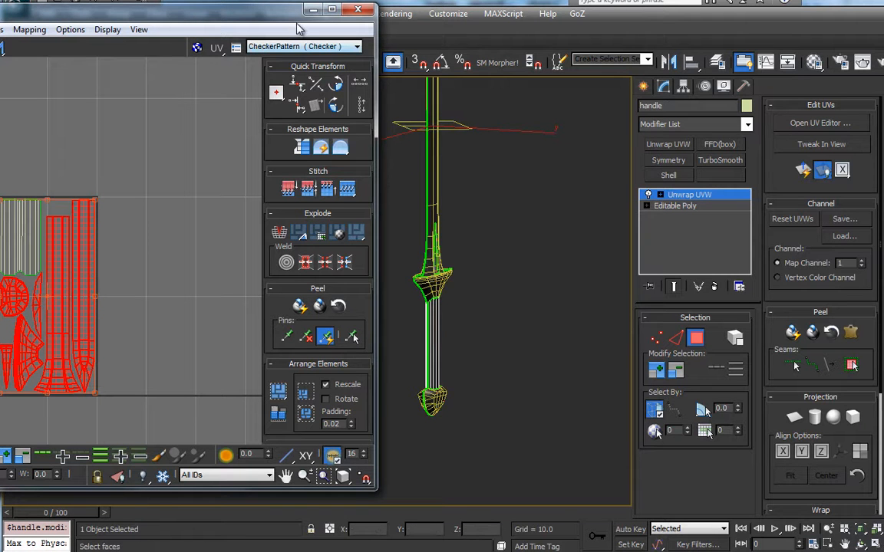
{"action": "left_click_drag", "start_coordinate": [299, 12], "coordinate": [276, 15]}
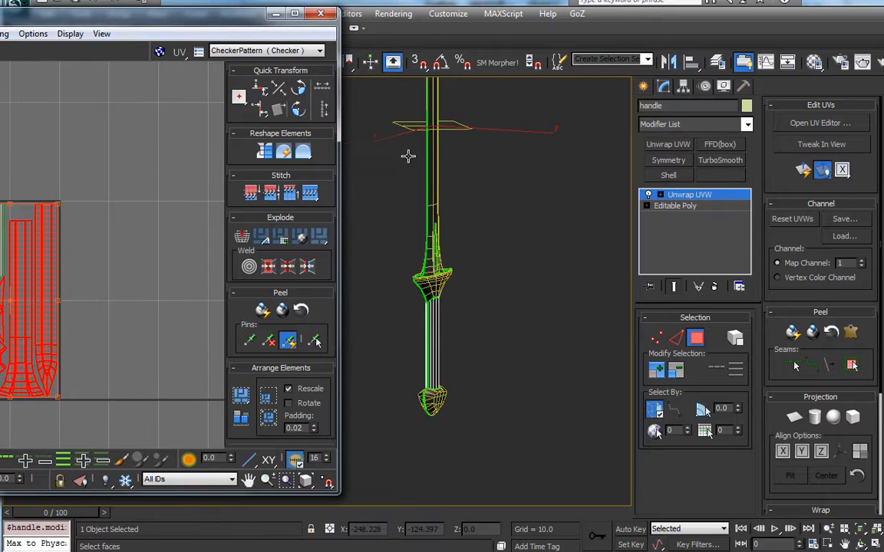